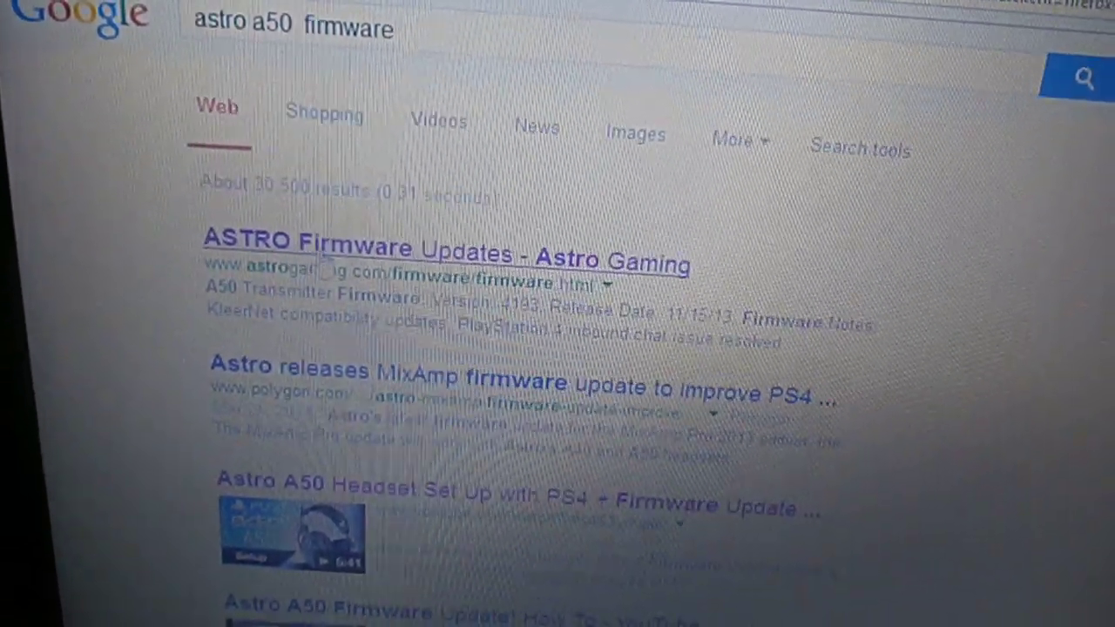
Step: Open the 'ASTRO Firmware Updates - Astro Gaming' result from the astro a50 firmware search
click(444, 248)
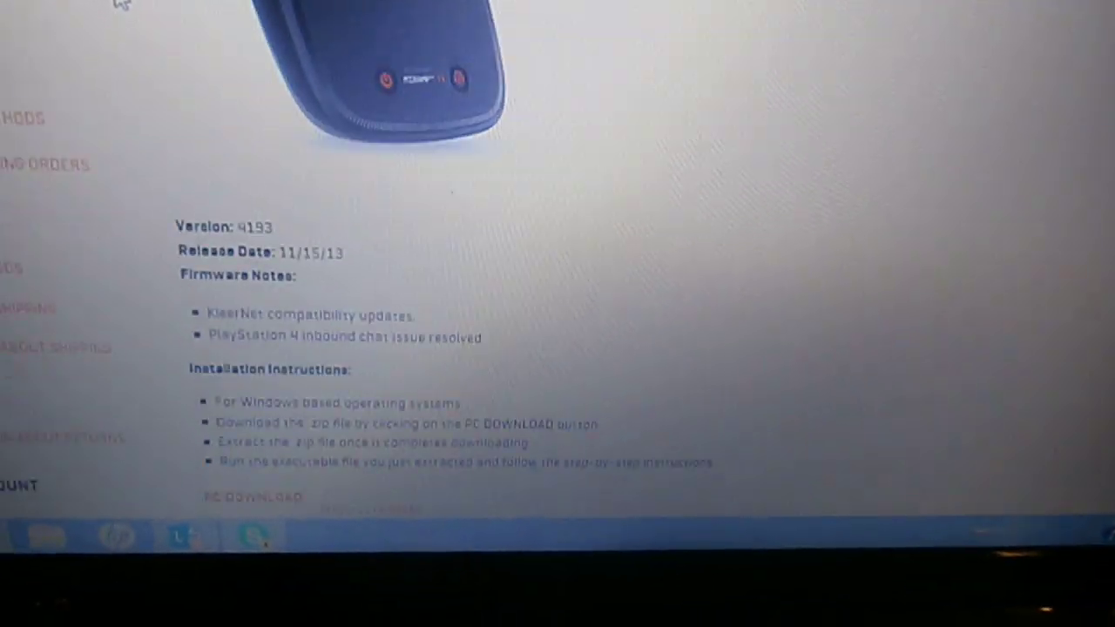
Step: Scroll down to the installation instructions and the PC firmware download
scroll(down, 3)
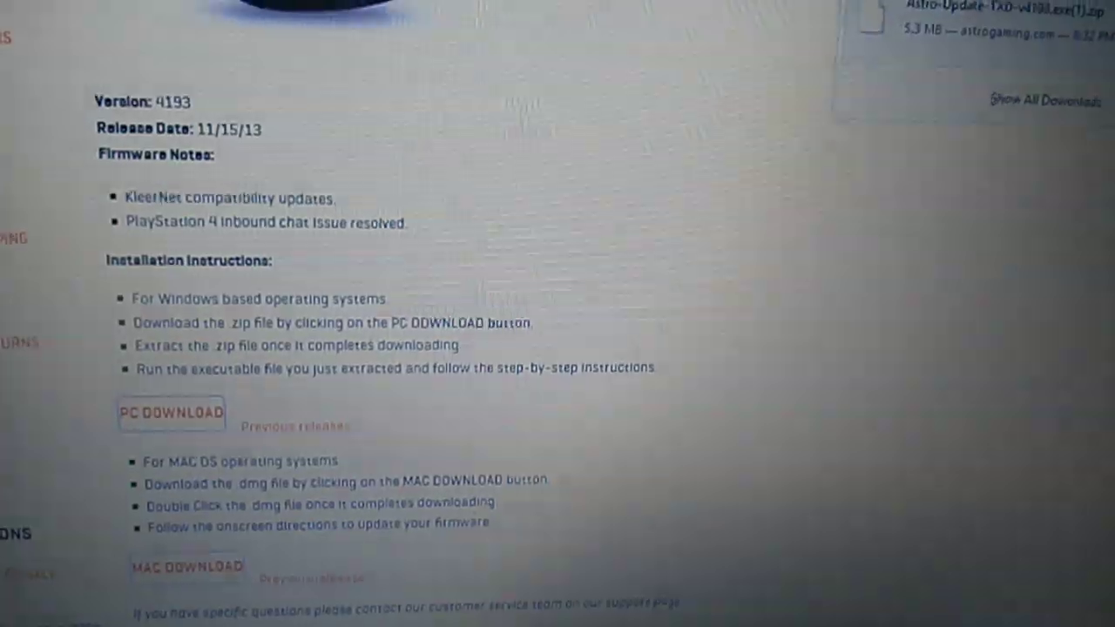
Step: Show the downloaded firmware in Downloads and open the Astro-Update-TXD-v4193.exe zip
right_click(488, 180)
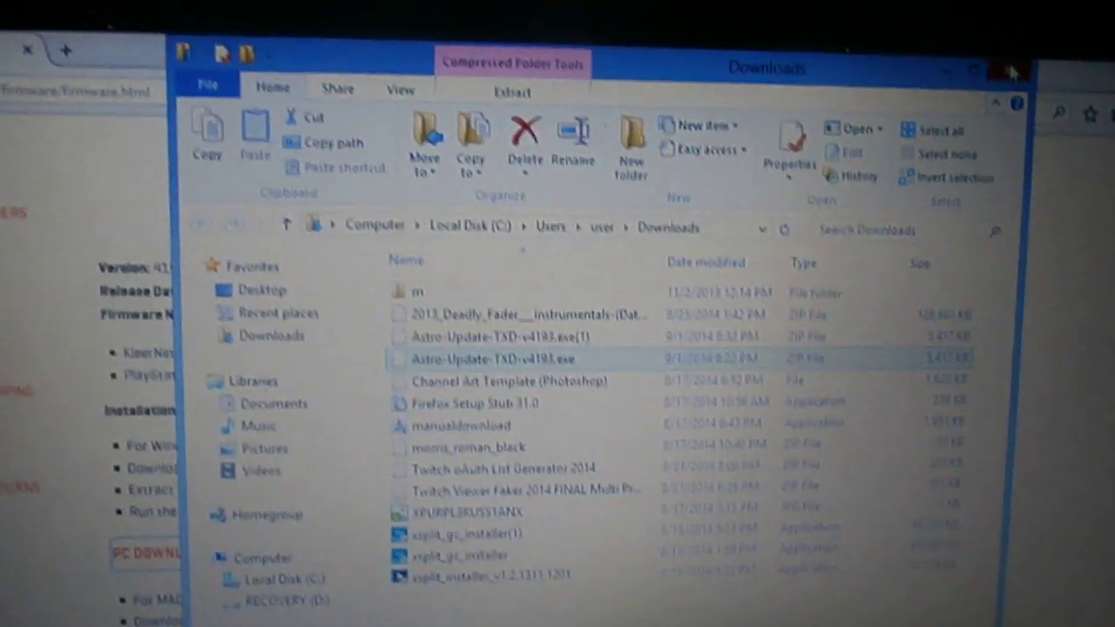
click(1010, 72)
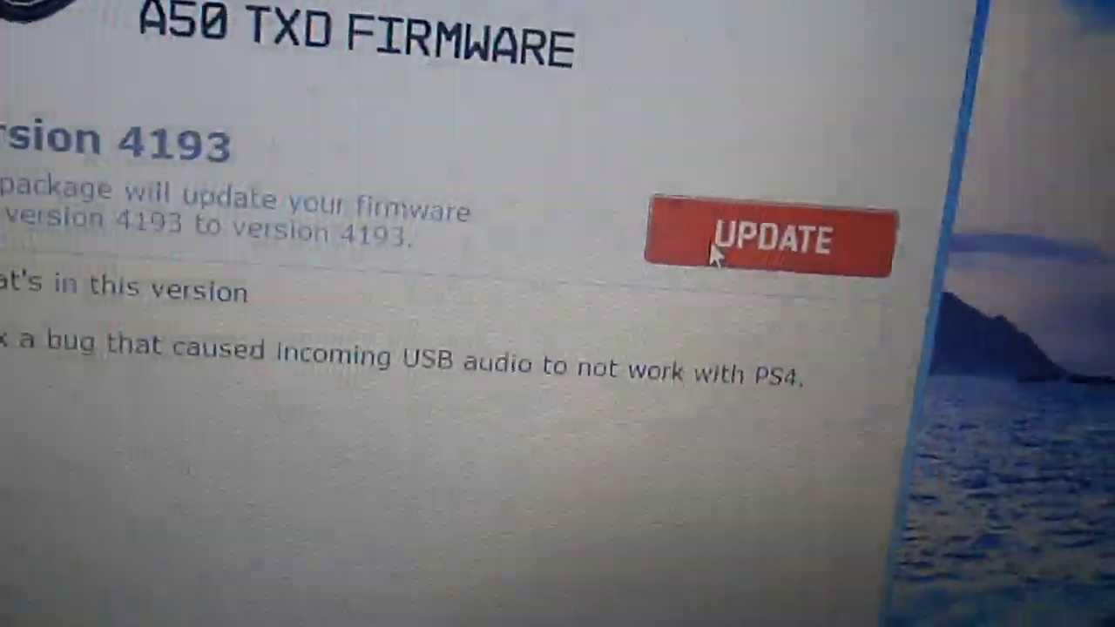
Step: Start the A50 transmitter firmware update to version 4193 in the updater
click(771, 238)
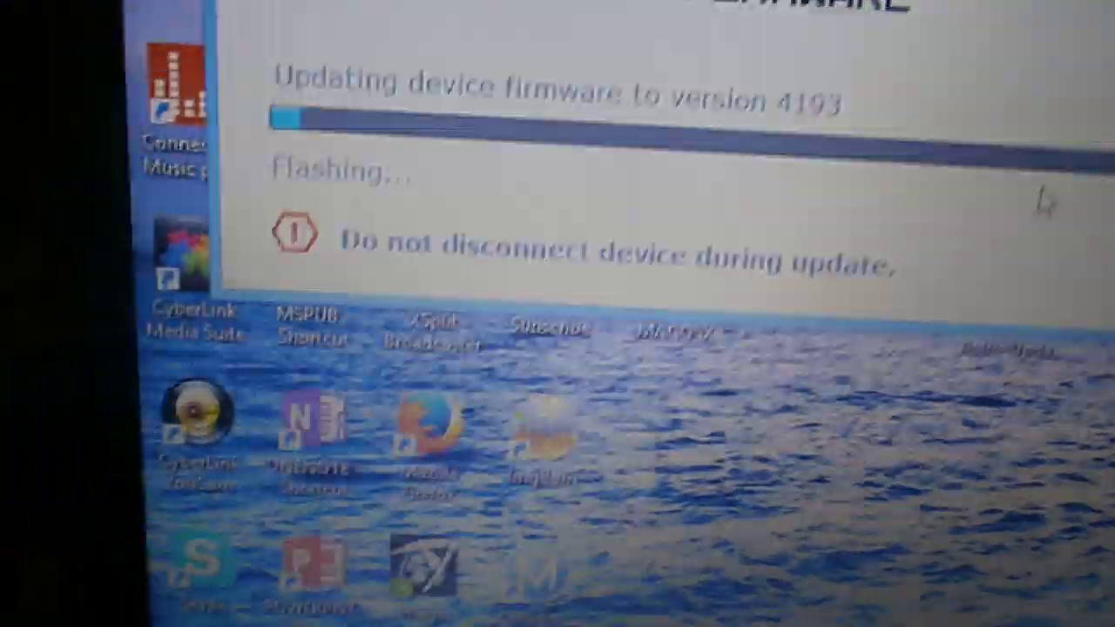